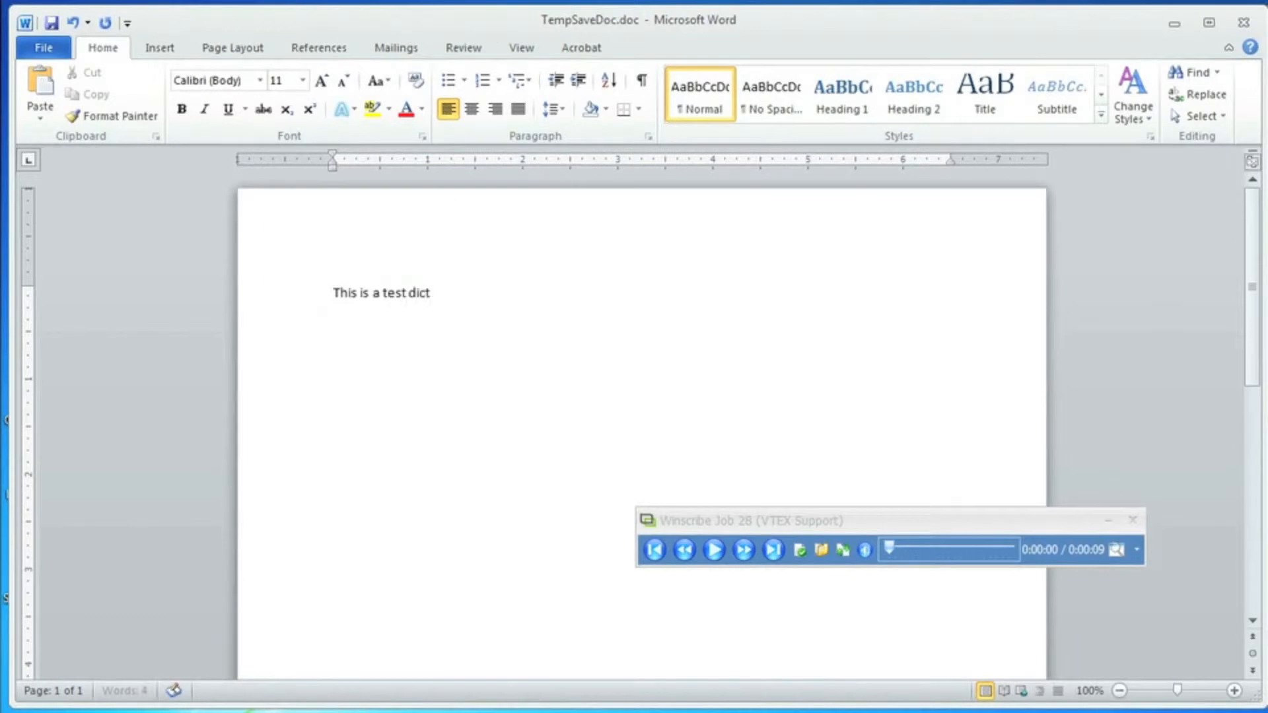
Finish the sentence so it ends "...to show the scripting example for the video.".
text(ation to show the scripting)
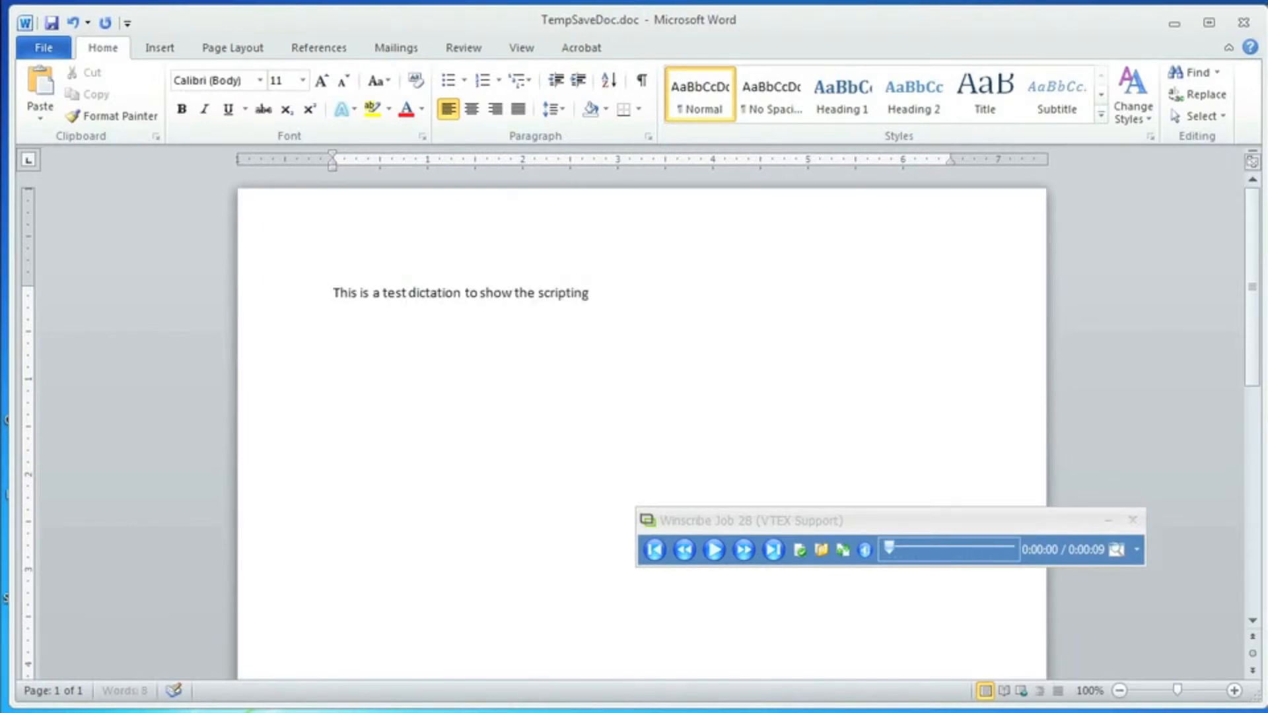
text(example for the video.)
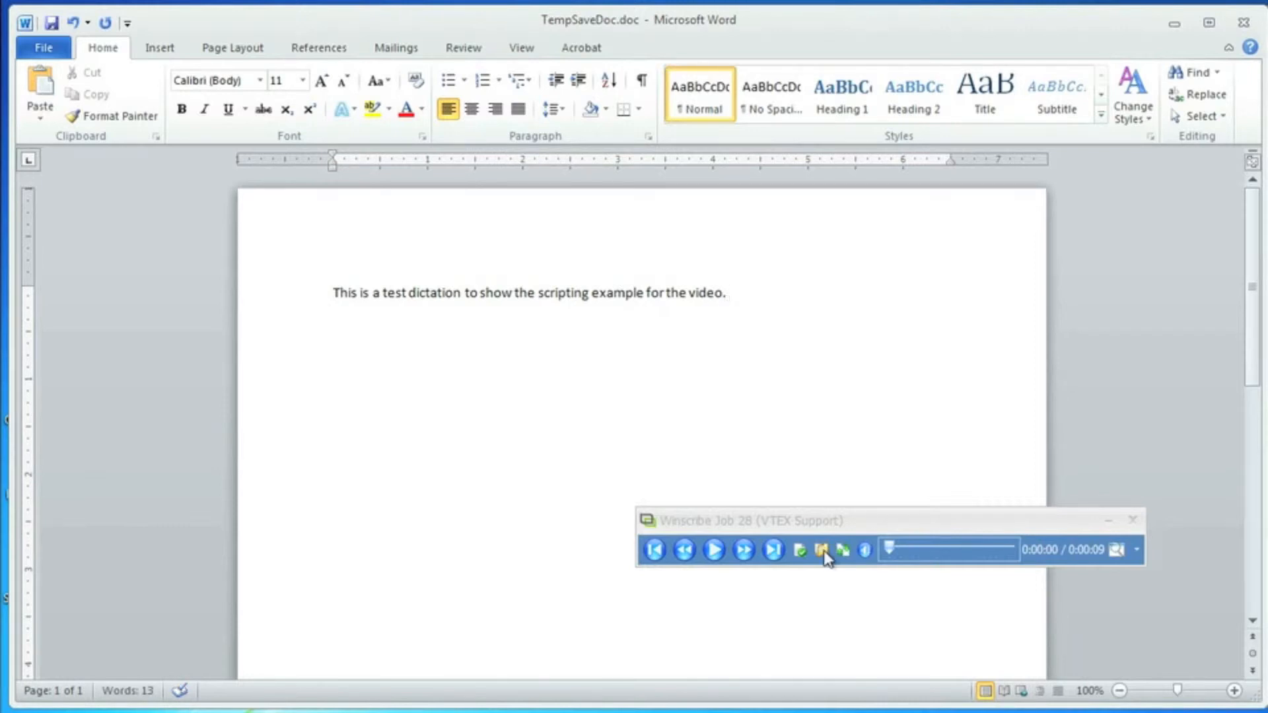
Save the transcription as an attachment on job 28 and view the job's Attachments list.
click(820, 550)
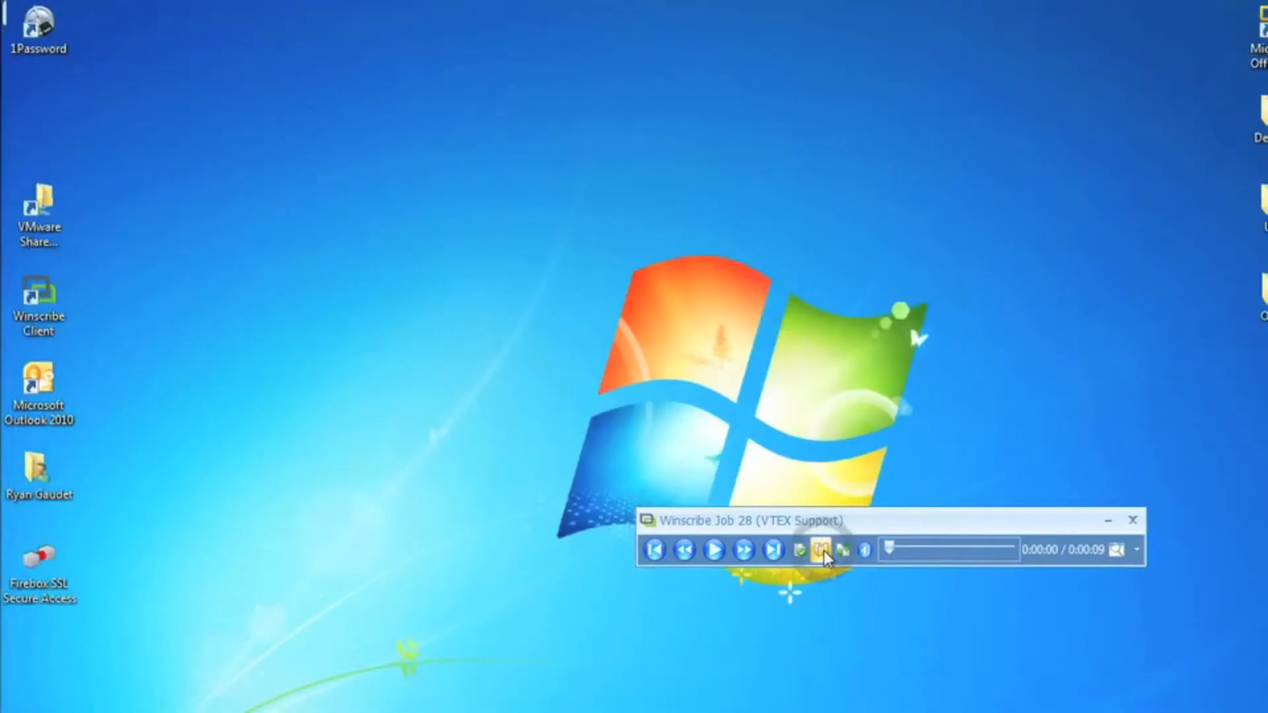
click(819, 550)
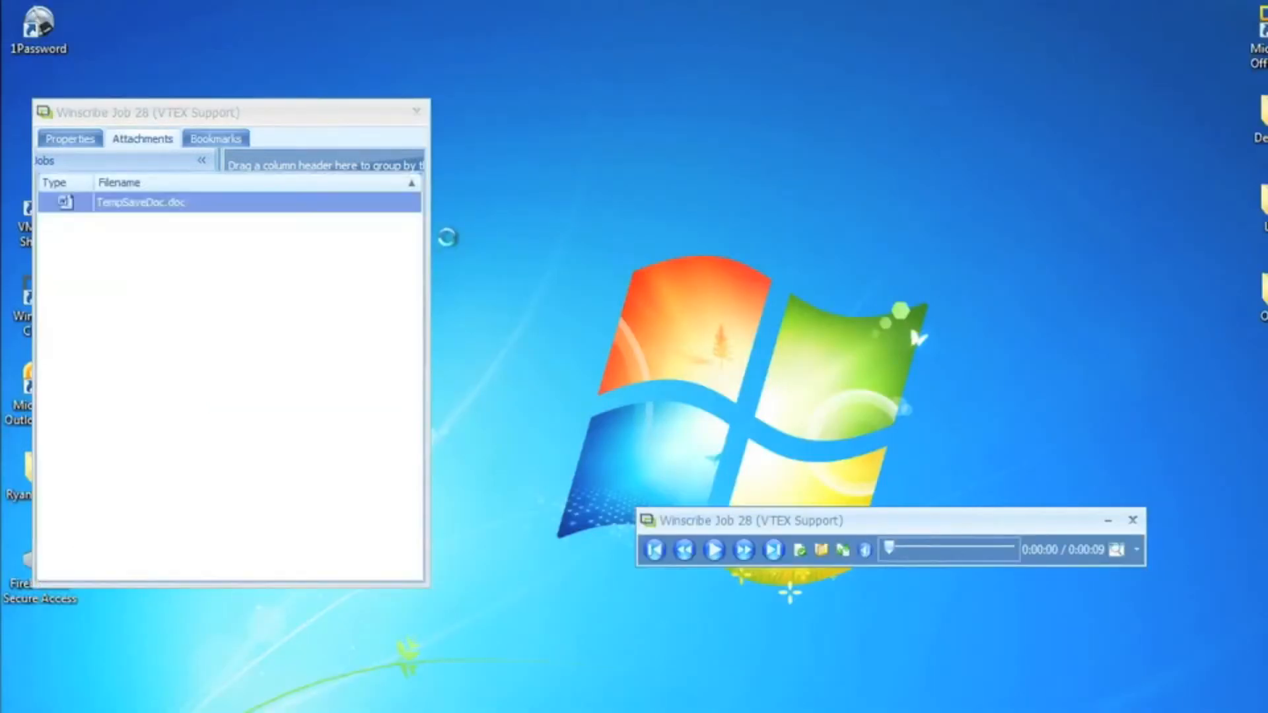
Reopen TempSaveDoc.doc and select the whole dictation sentence for copying.
double_click(142, 203)
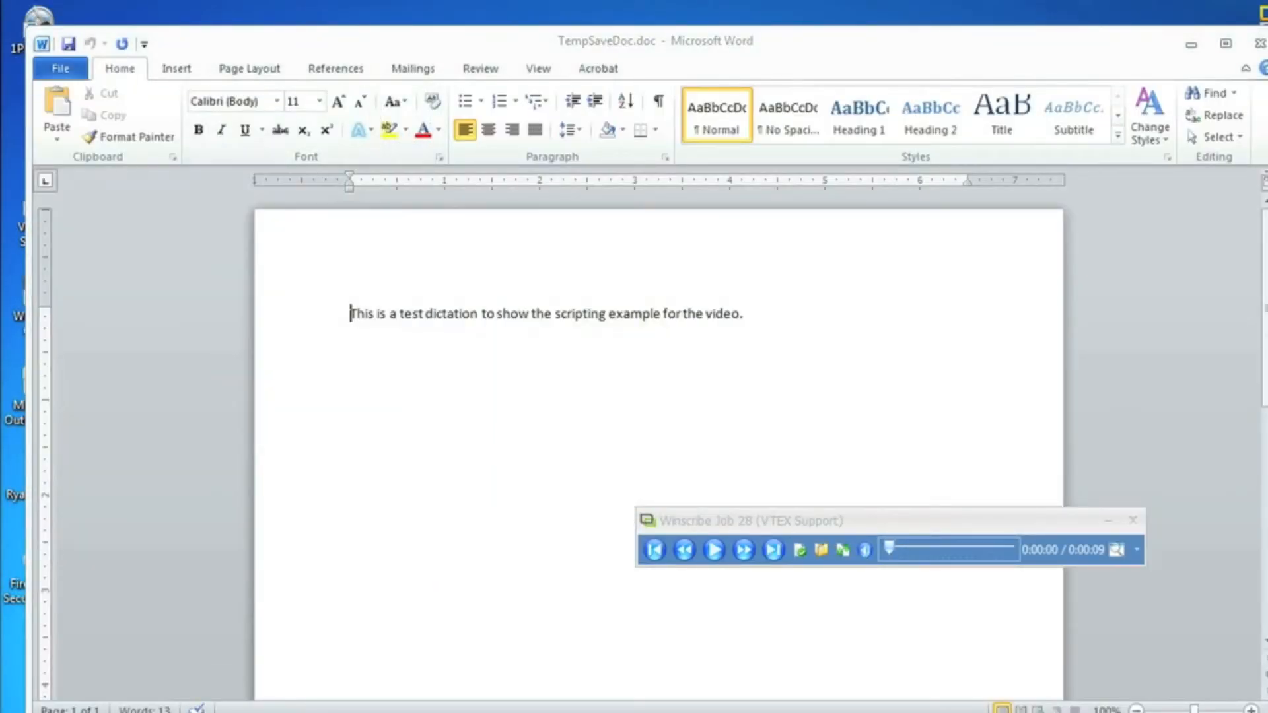
triple_click(547, 314)
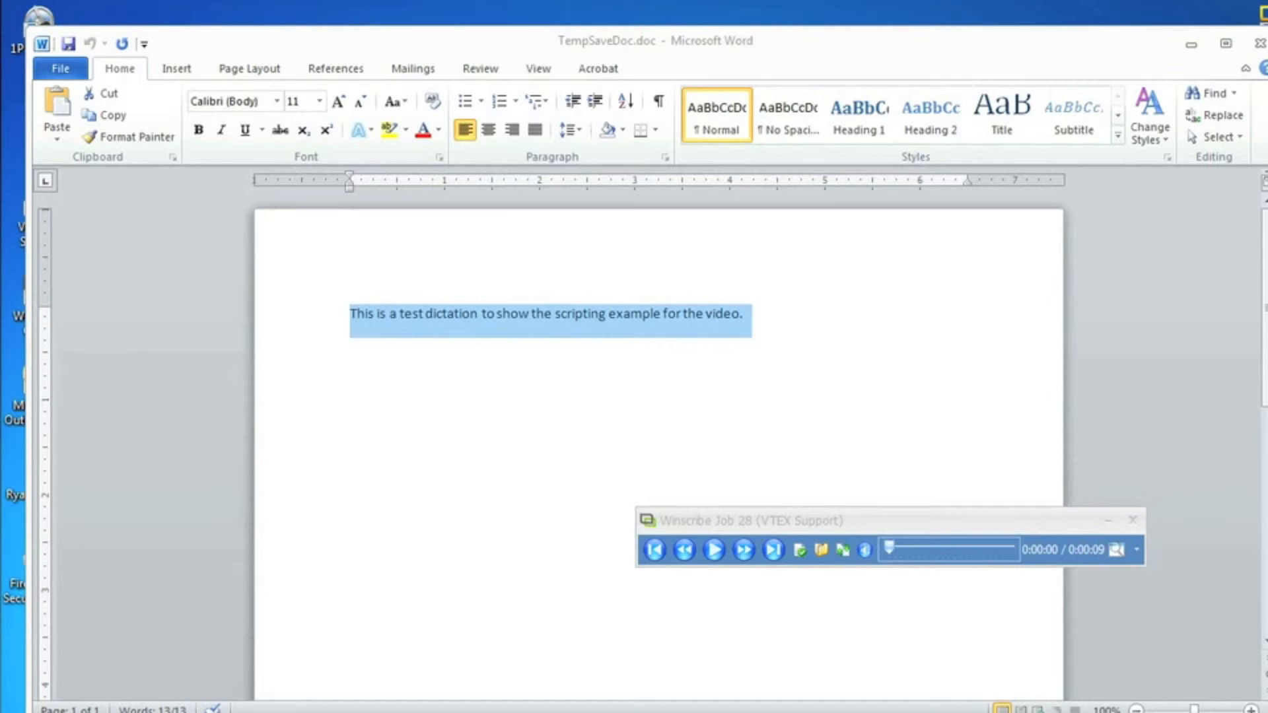